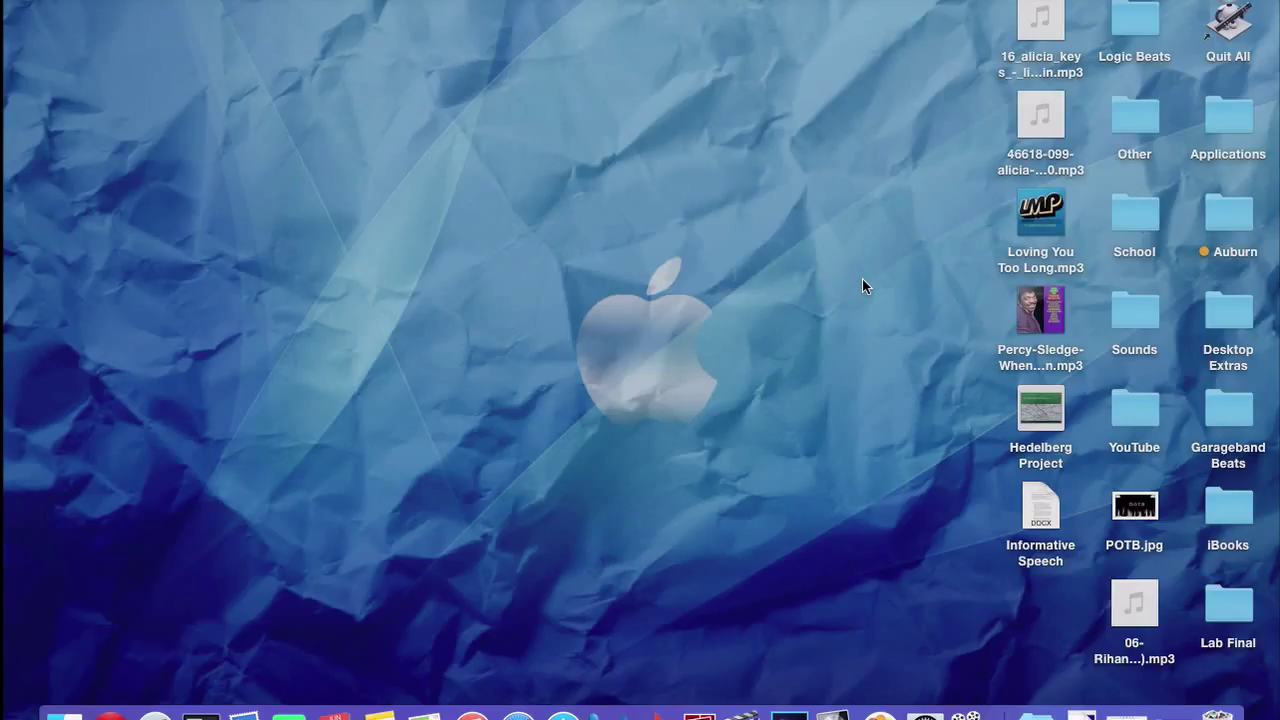
{"action": "mouse_move", "coordinate": [240, 462]}
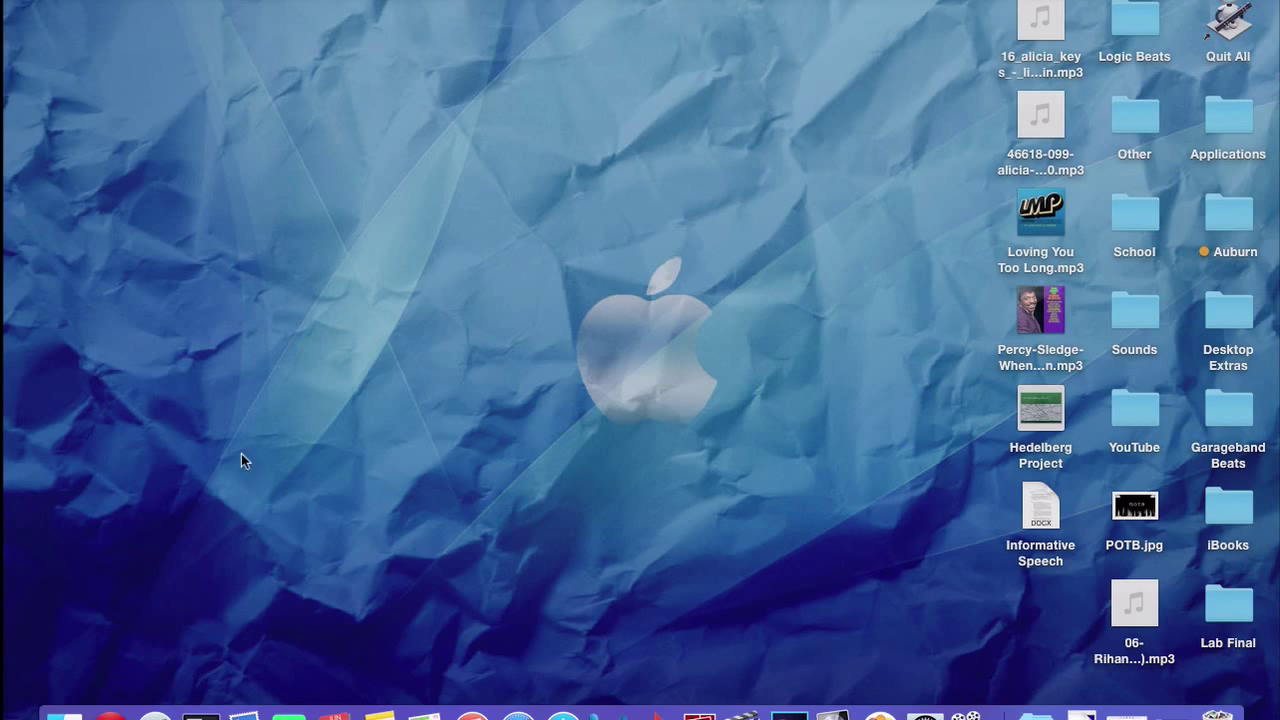
{"action": "mouse_move", "coordinate": [1216, 712]}
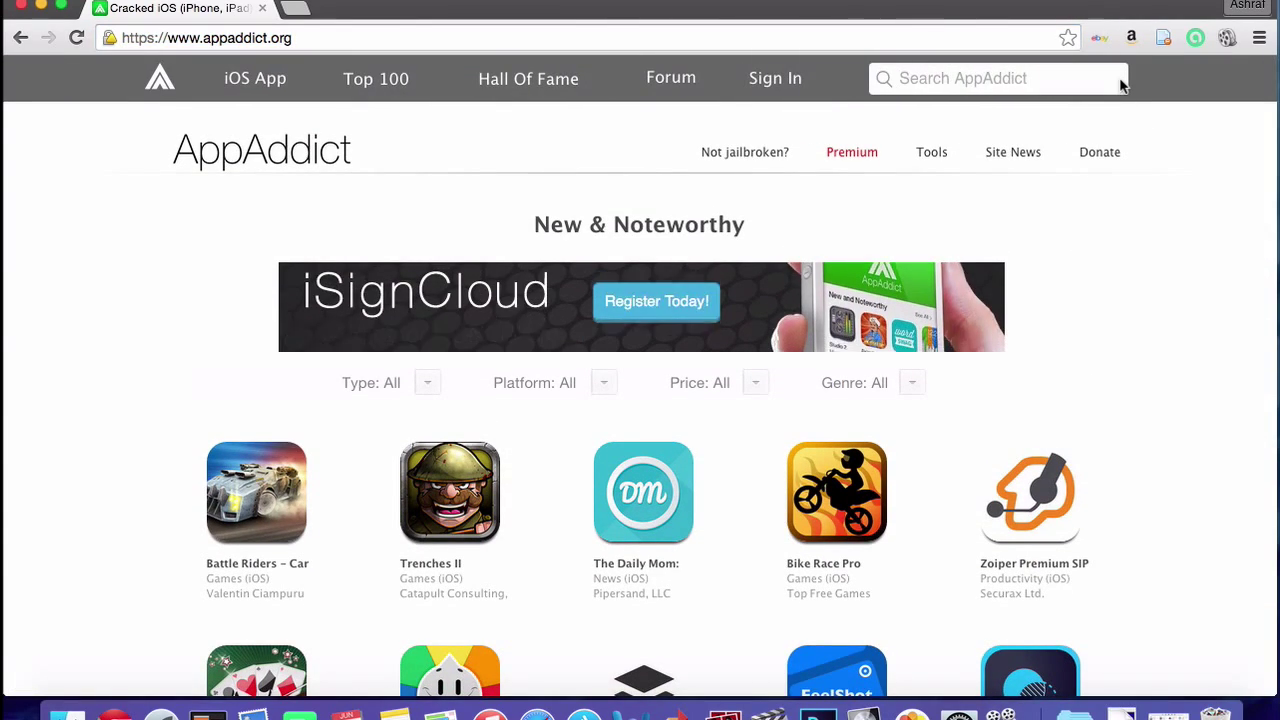
Step: Search AppAddict for 'pixel' and check Launchpad with 'pix' for an existing Pixelmator install
{"action": "type", "text": "p"}
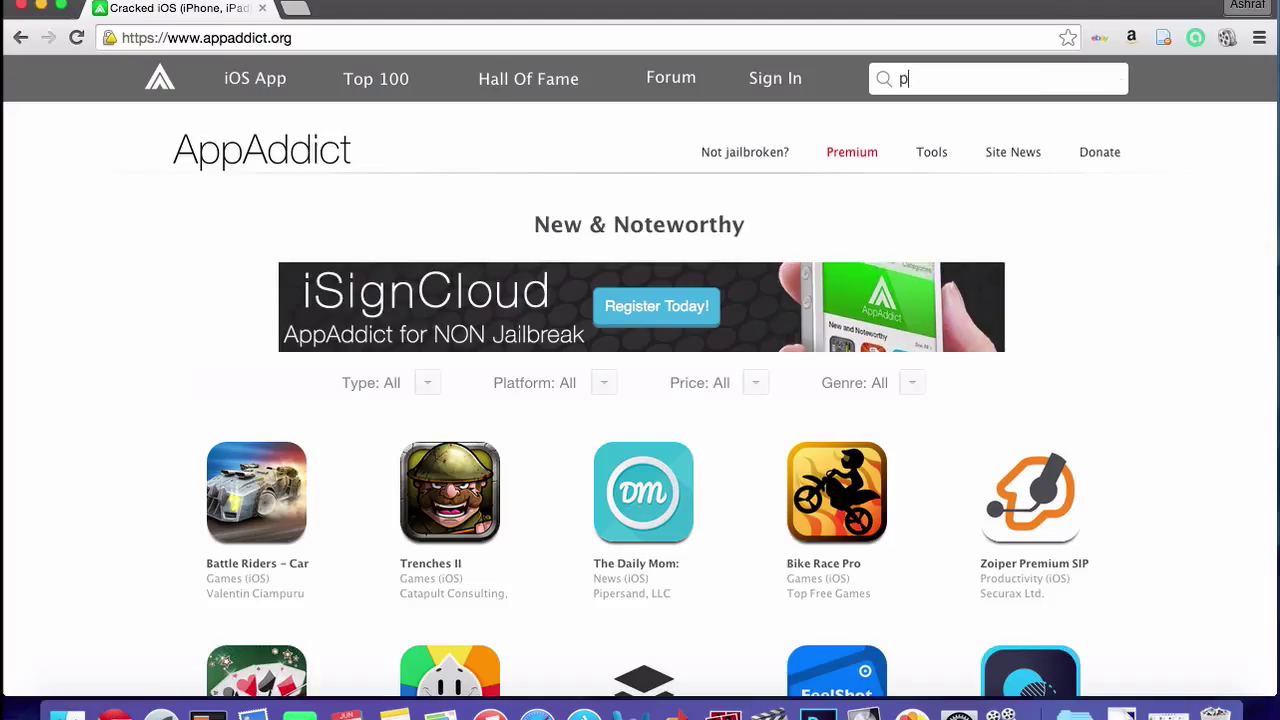
{"action": "type", "text": "ixel"}
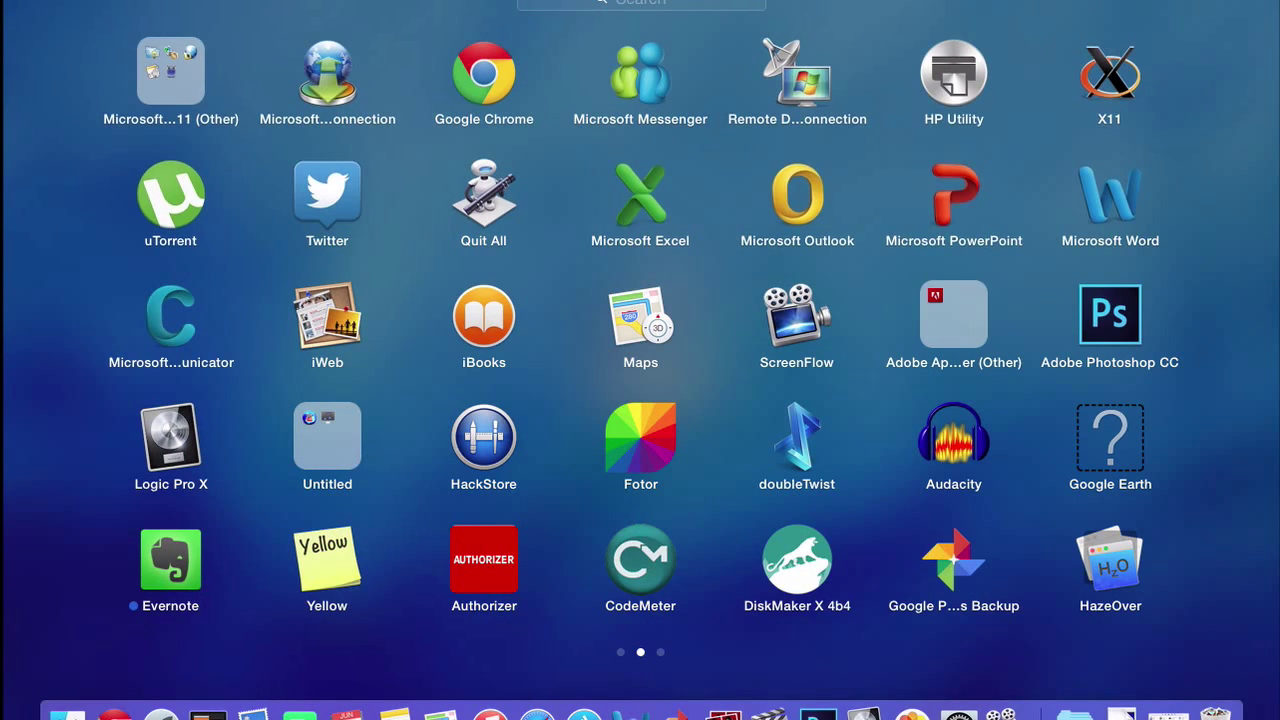
{"action": "type", "text": "p"}
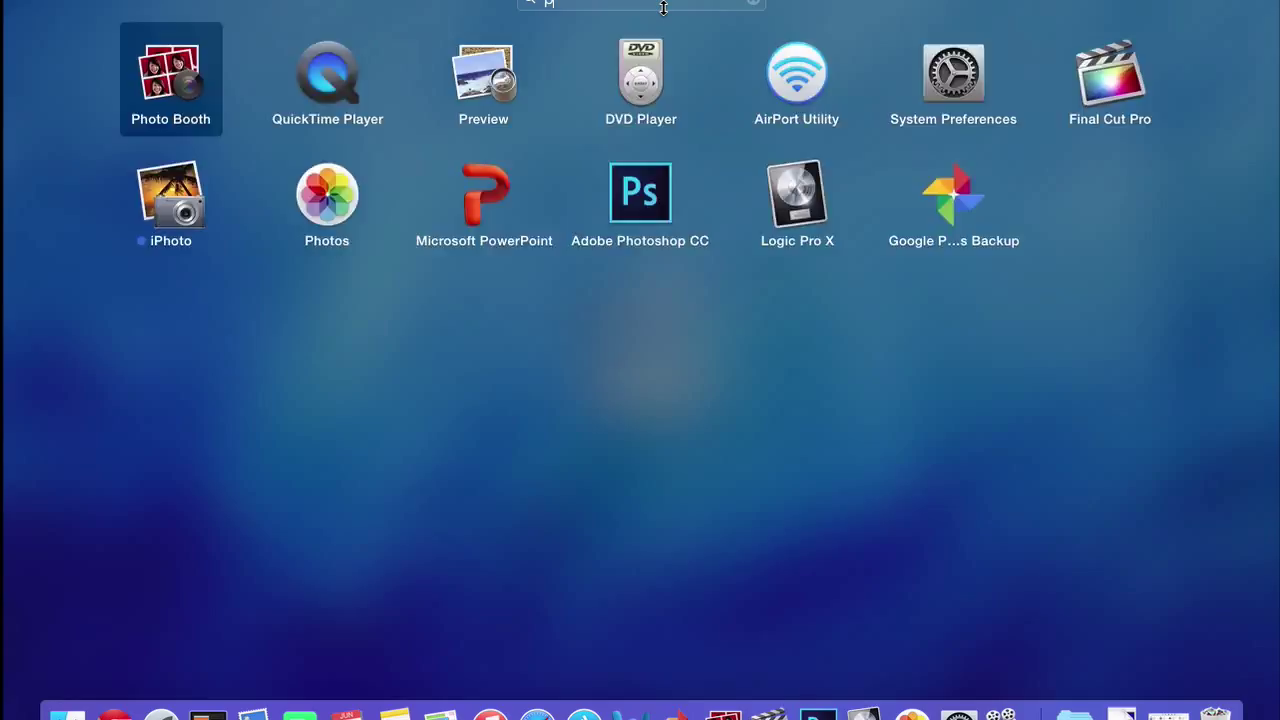
{"action": "type", "text": "ixelmator"}
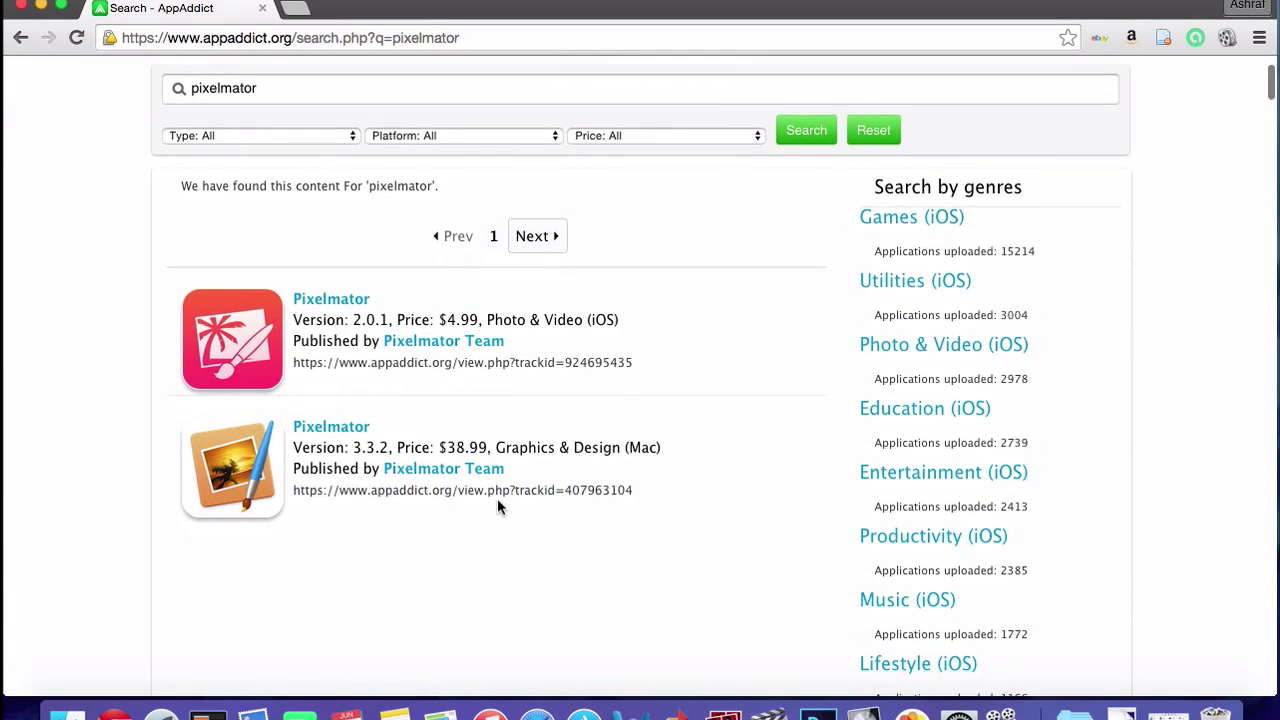
Step: Open the Pixelmator 3.3.2 (Mac) result and review its details page down to Download Now
{"action": "left_click", "coordinate": [332, 426]}
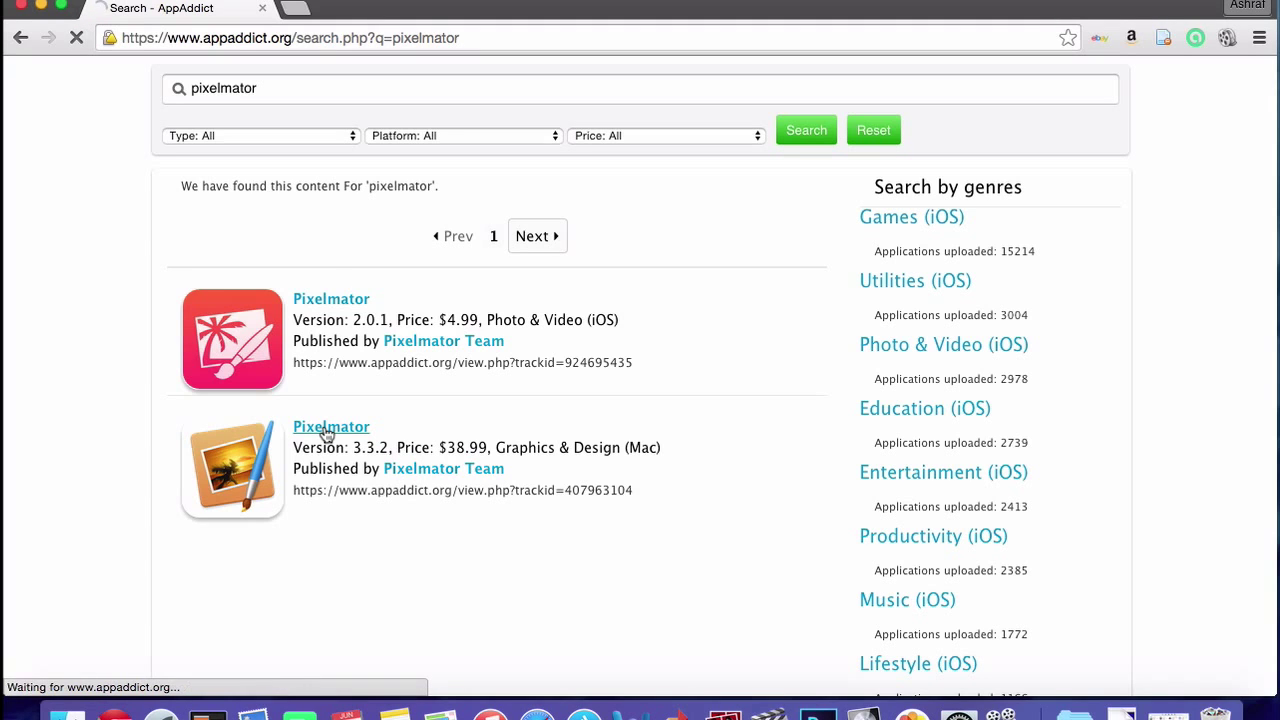
{"action": "left_click", "coordinate": [330, 426]}
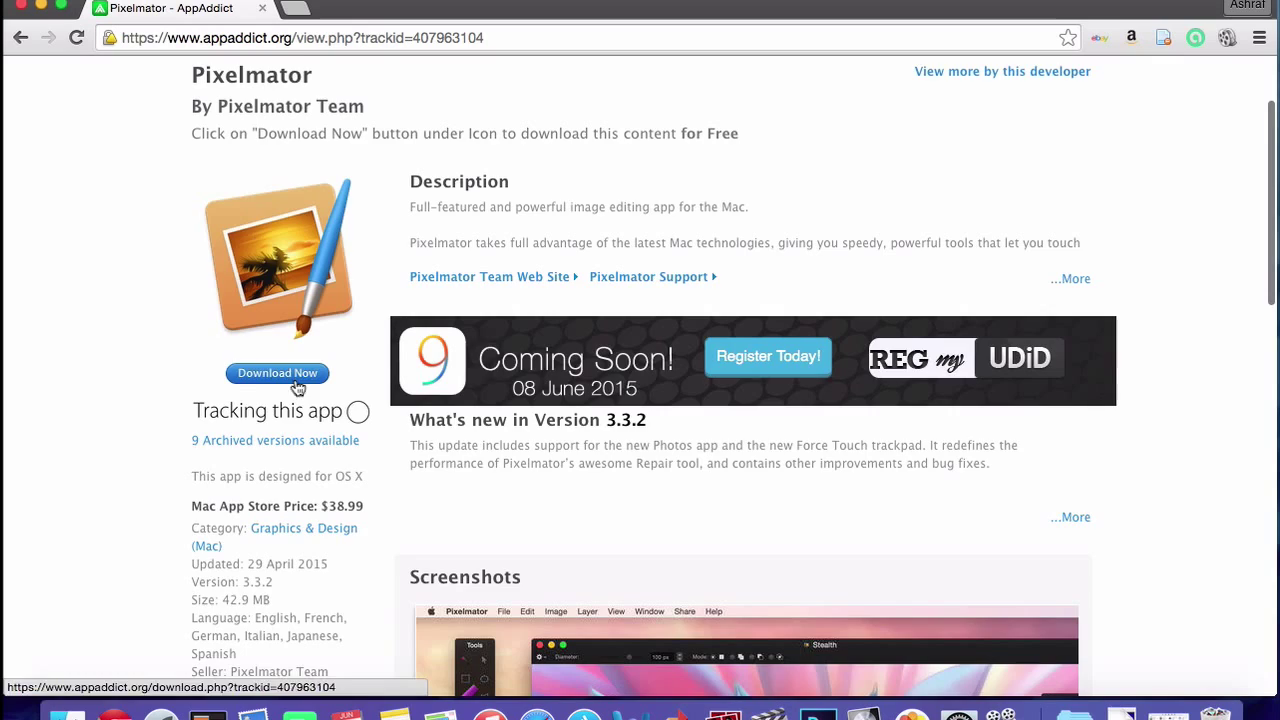
{"action": "scroll", "scroll_direction": "down", "scroll_amount": 3}
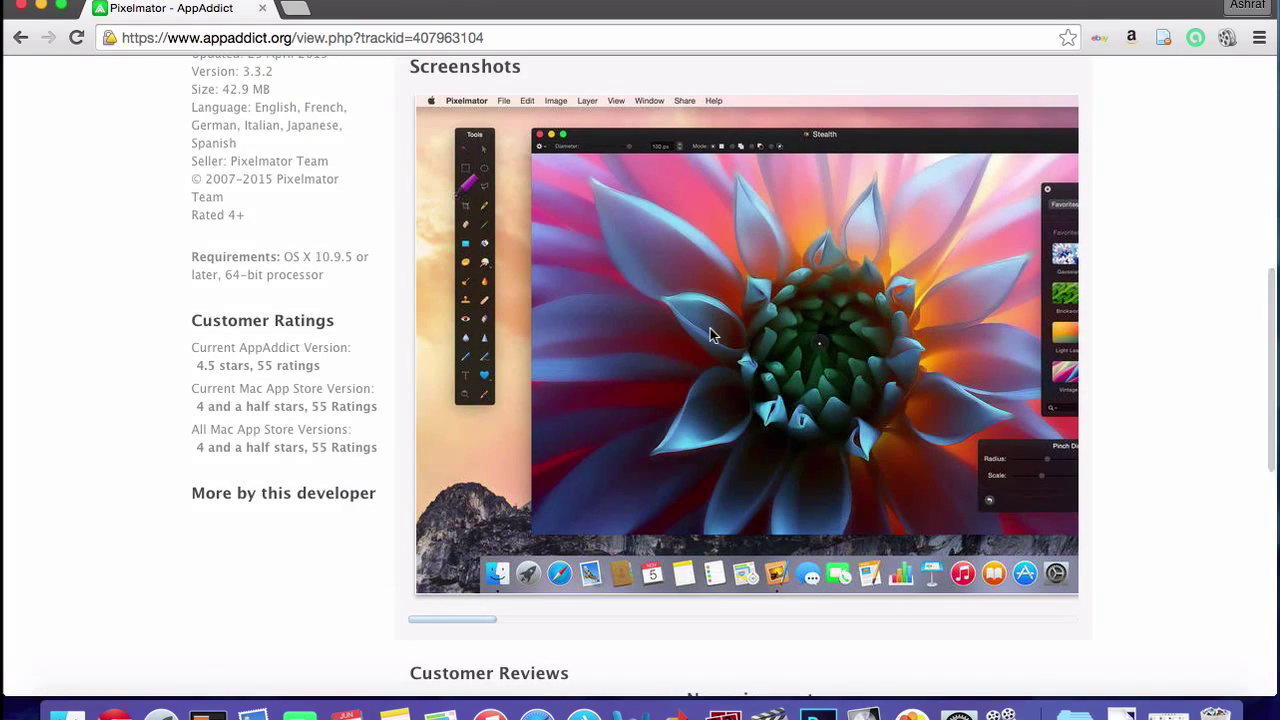
{"action": "scroll", "scroll_direction": "up", "scroll_amount": 3}
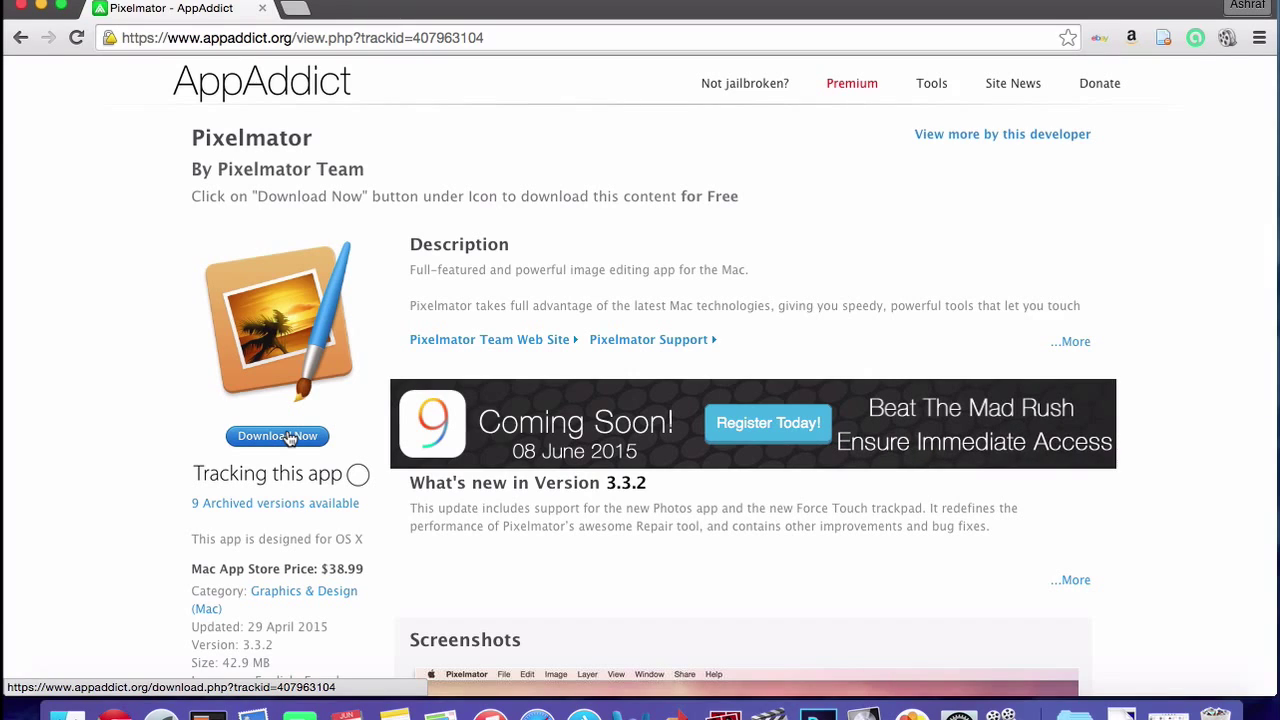
Step: Get Pixelmator's download locations via Download Now and choose 'Download from iupload.co'
{"action": "left_click", "coordinate": [276, 436]}
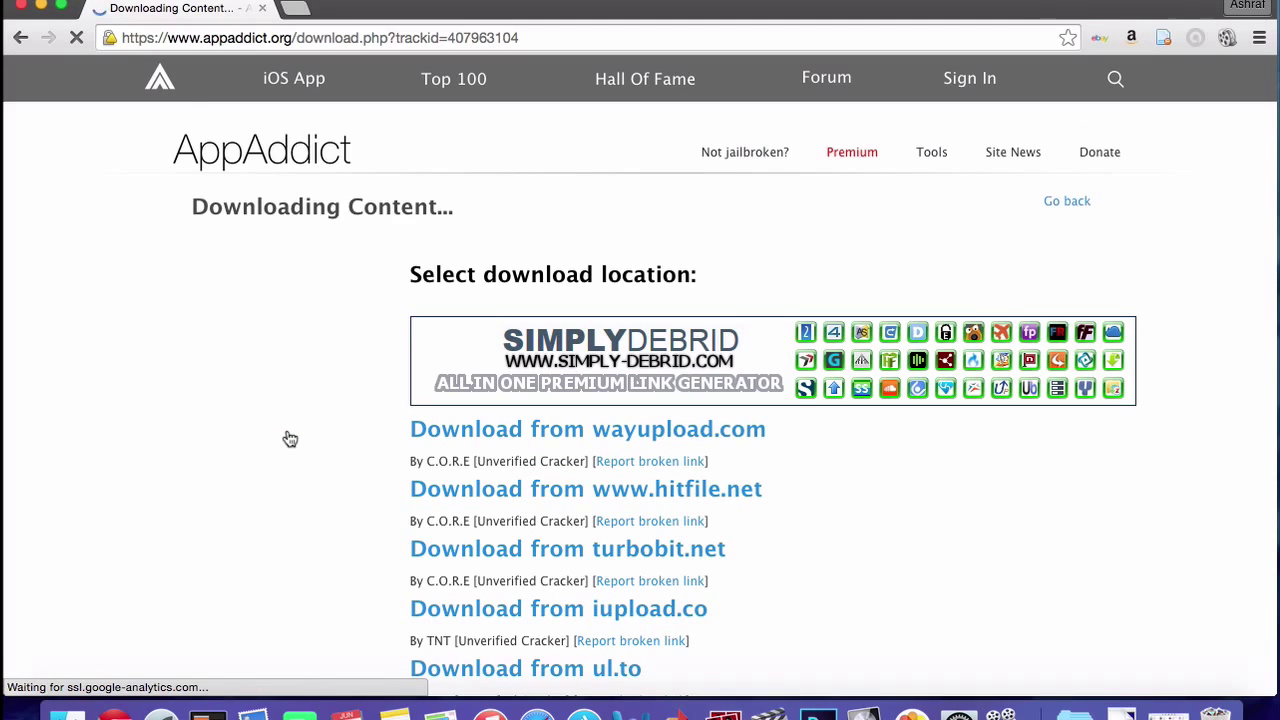
{"action": "scroll", "scroll_direction": "down", "scroll_amount": 3}
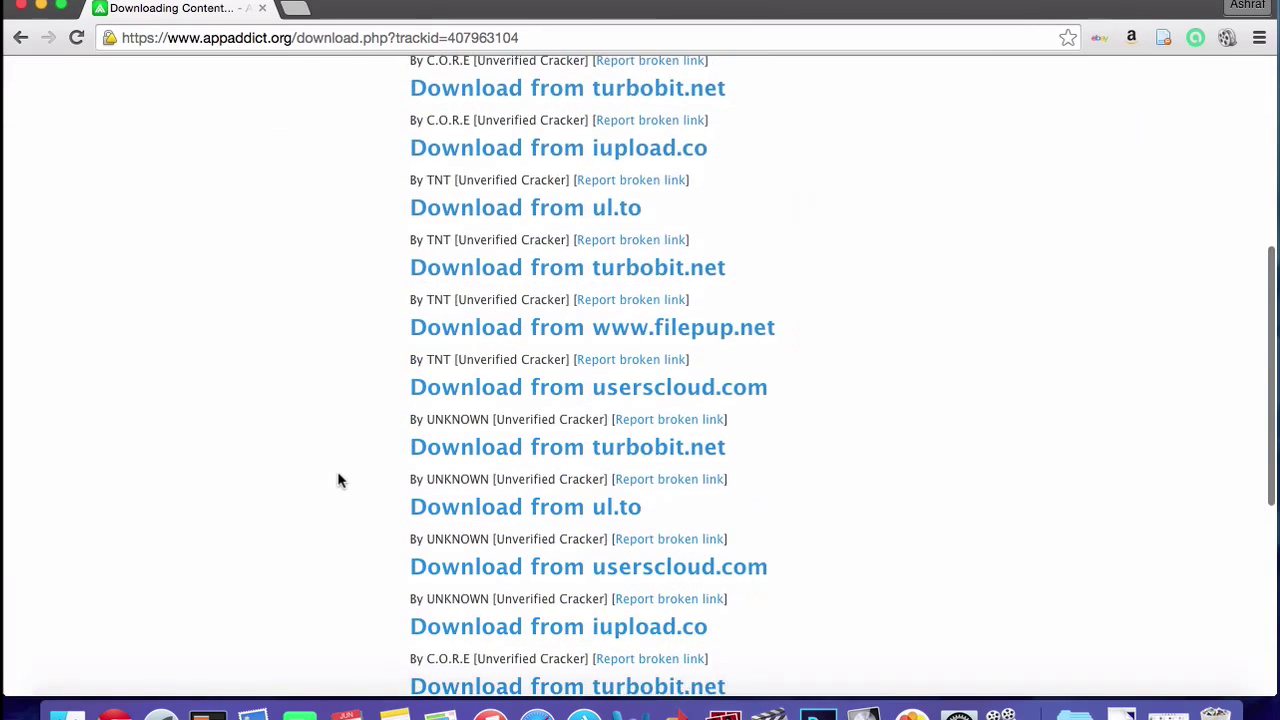
{"action": "scroll", "scroll_direction": "up", "scroll_amount": 3}
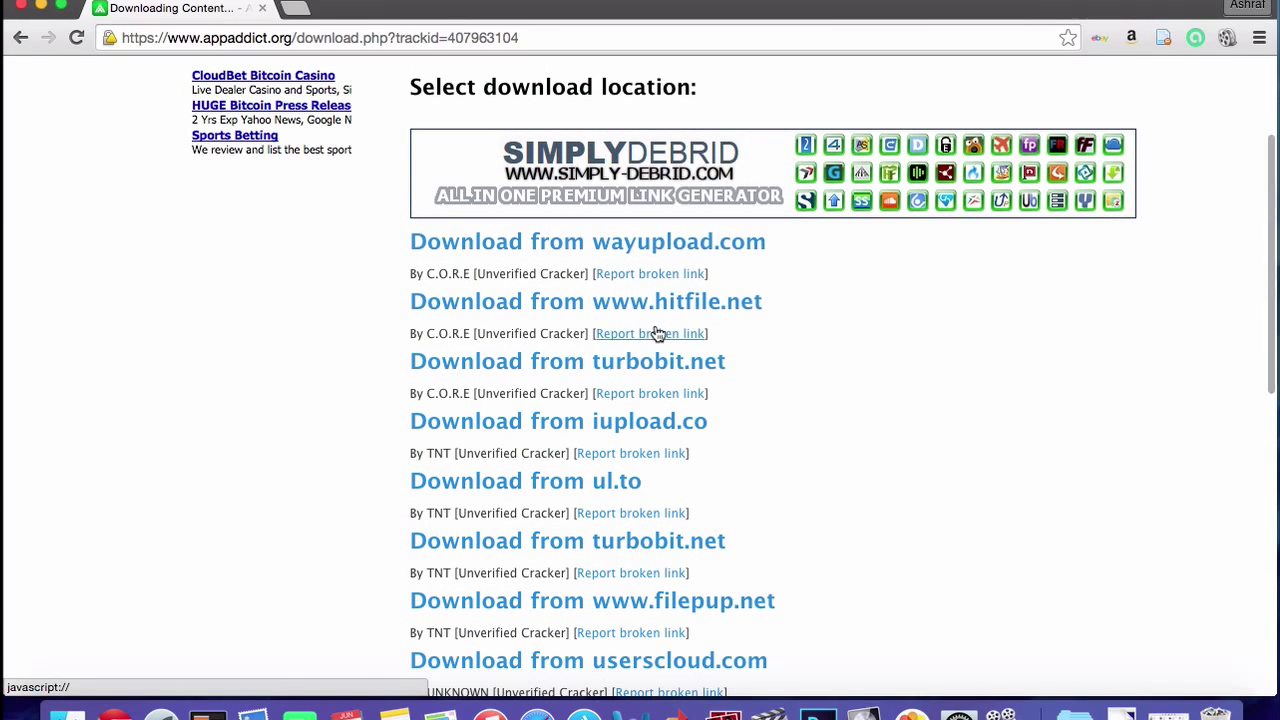
{"action": "left_click", "coordinate": [558, 420]}
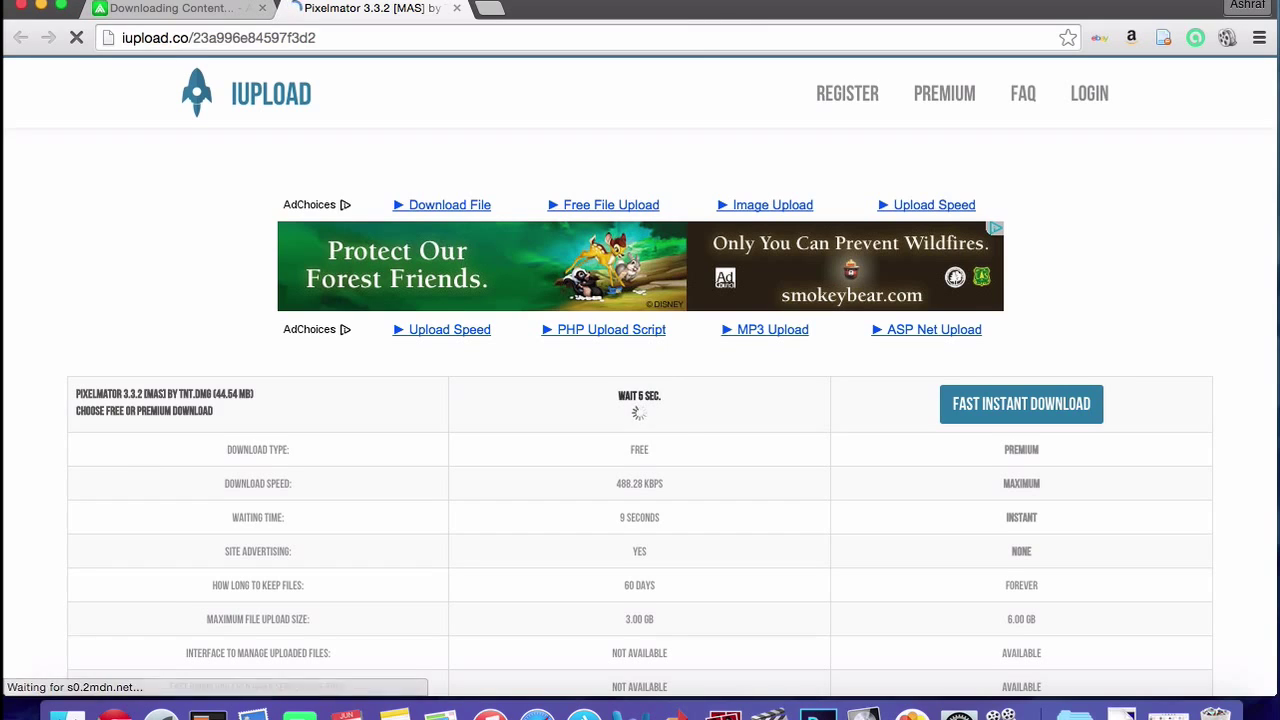
Step: Request the free 'Download/View Now' of Pixelmator 3.3.2 on iupload, reaching the captcha page
{"action": "scroll", "scroll_direction": "down", "scroll_amount": 3}
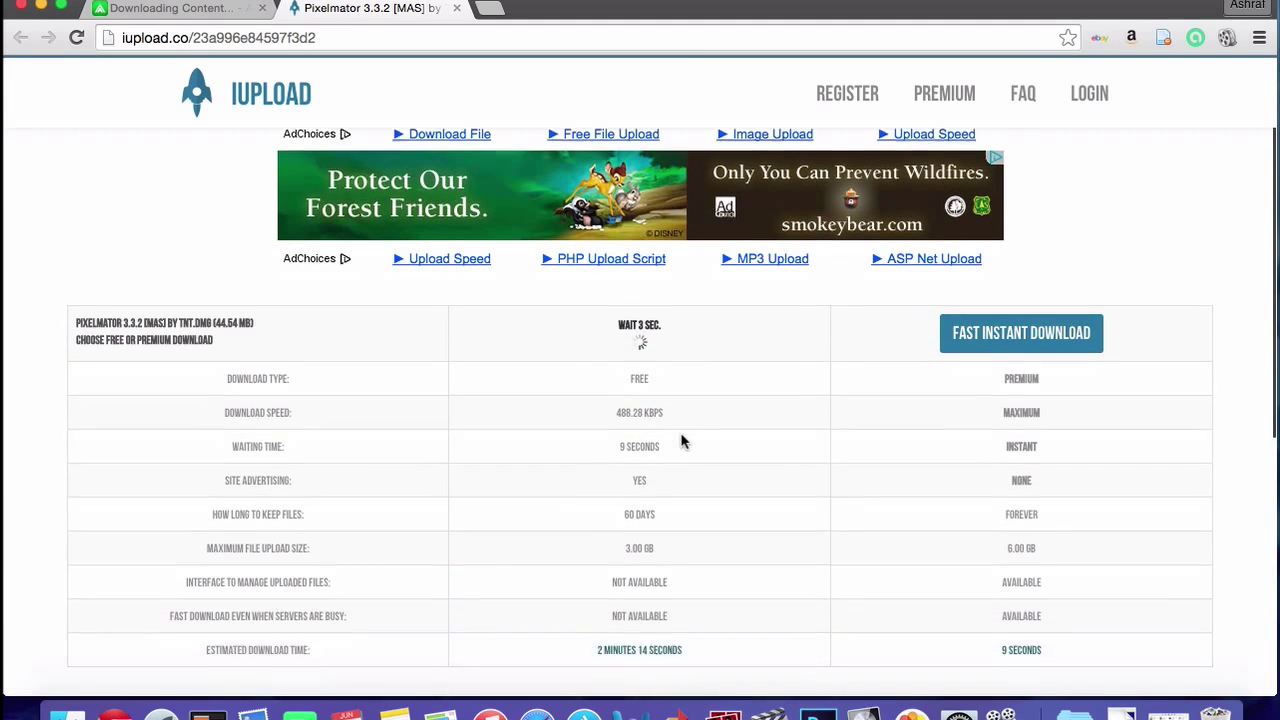
{"action": "scroll", "scroll_direction": "down", "scroll_amount": 3}
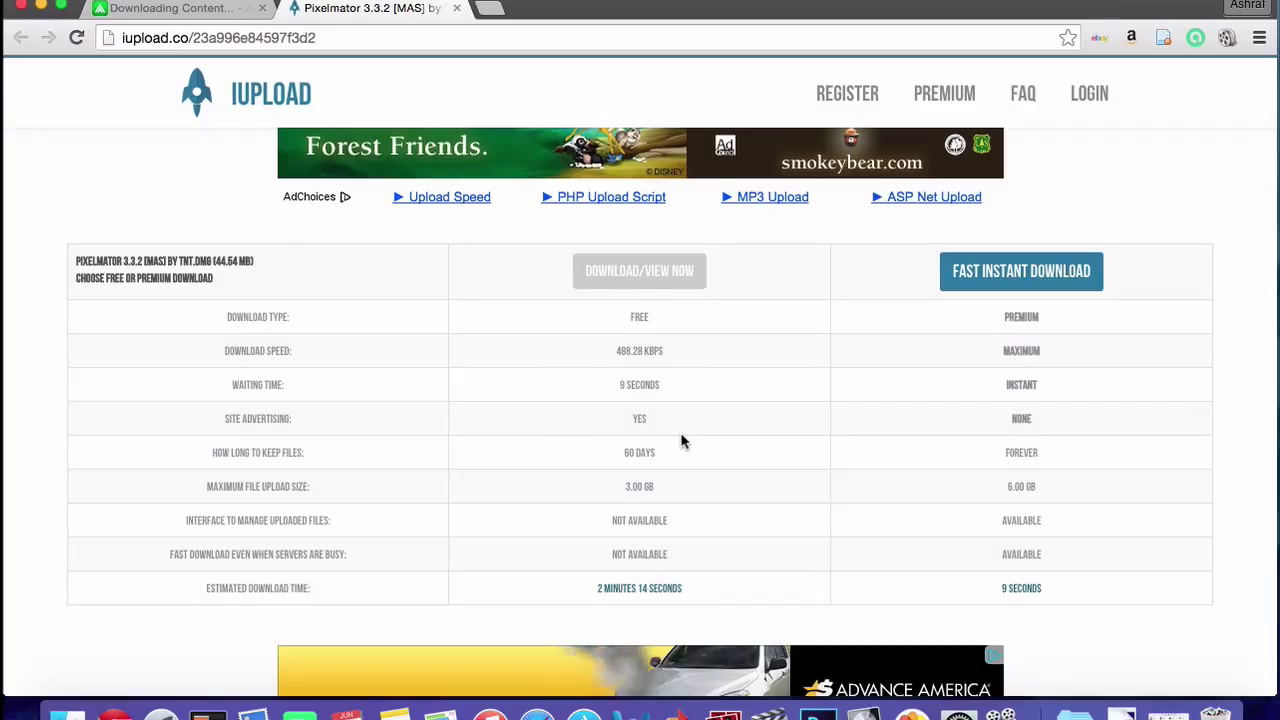
{"action": "mouse_move", "coordinate": [648, 280]}
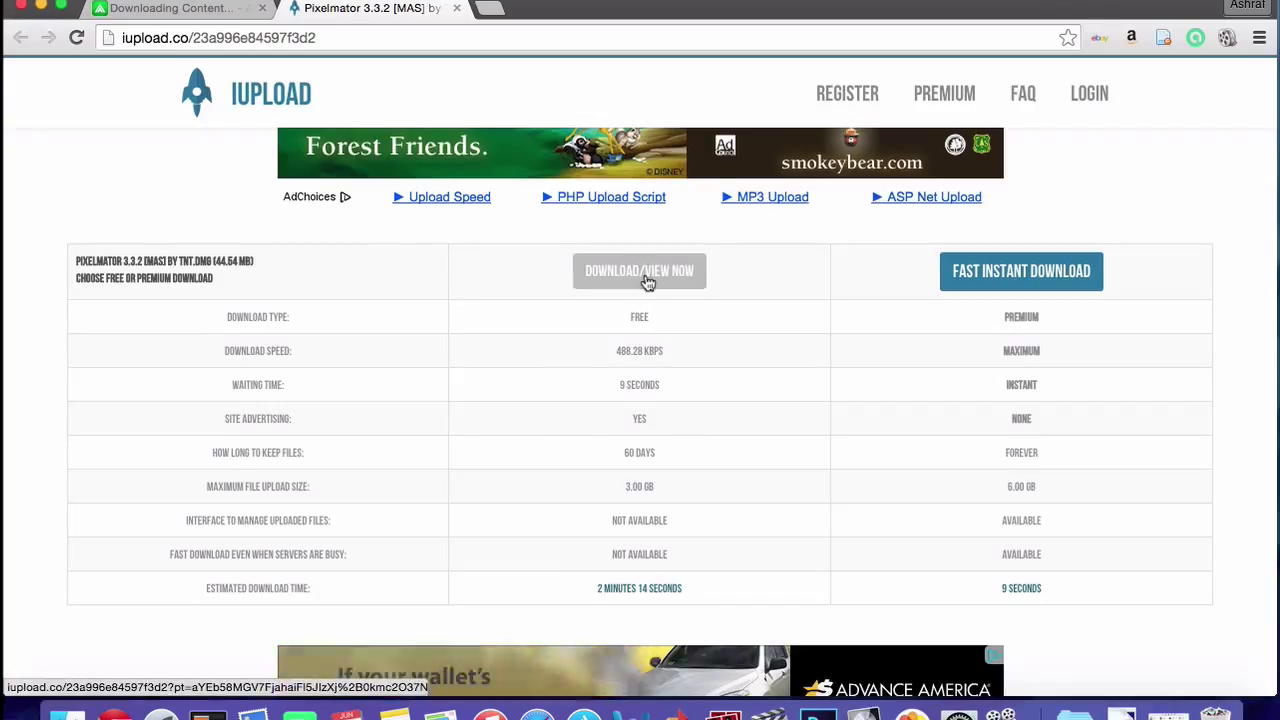
{"action": "left_click", "coordinate": [640, 272]}
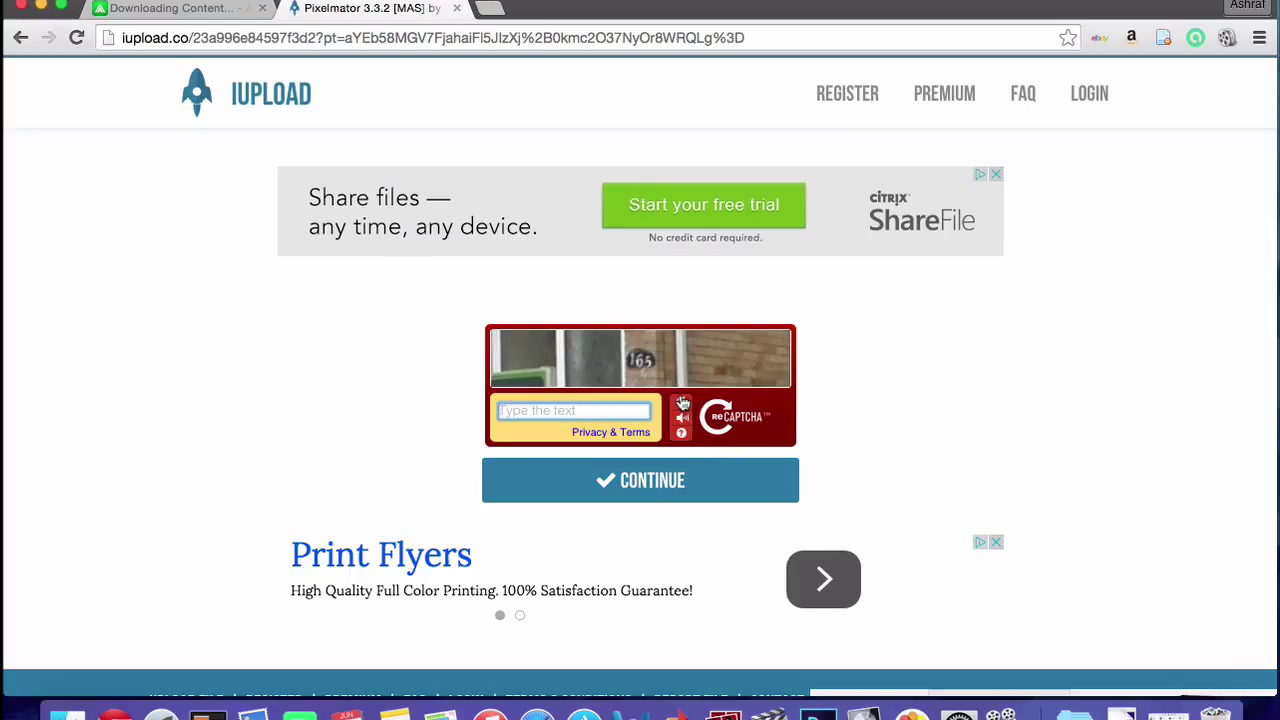
{"action": "mouse_move", "coordinate": [568, 400]}
{"action": "type", "text": "165"}
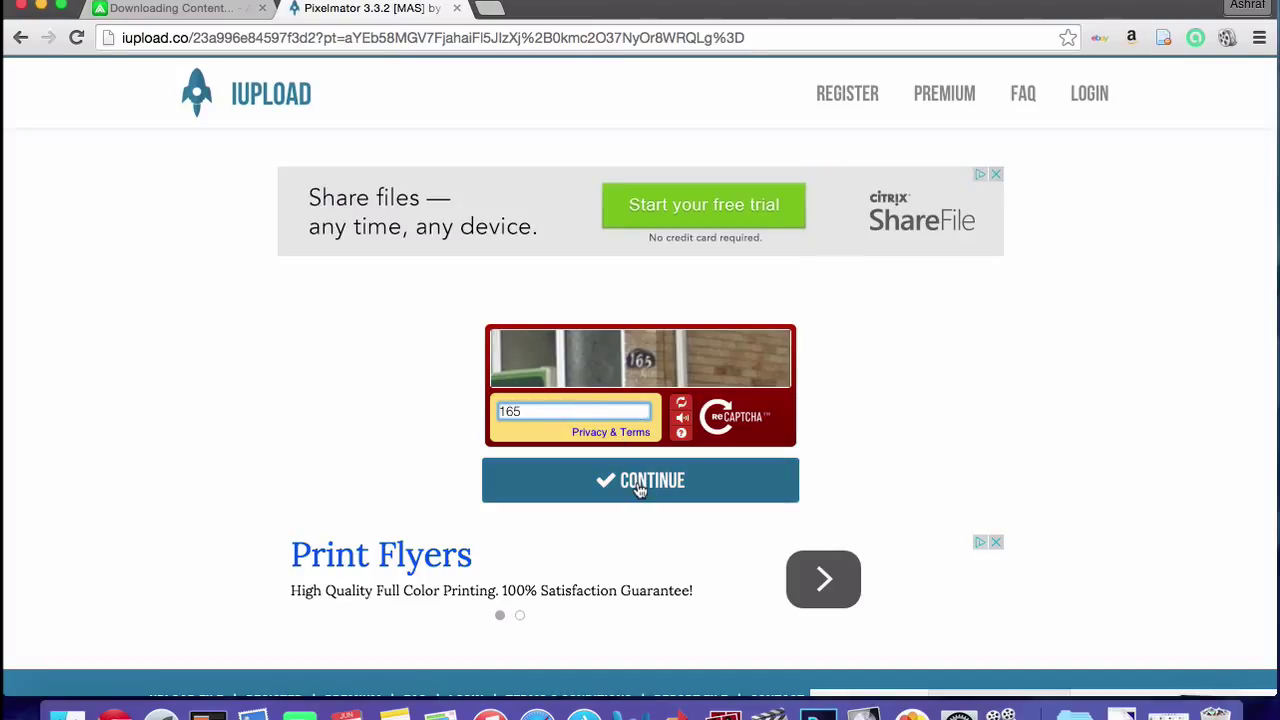
Step: Submit the captcha with Continue to start the Pixelmator 3.3.2 .dmg download
{"action": "left_click", "coordinate": [640, 480]}
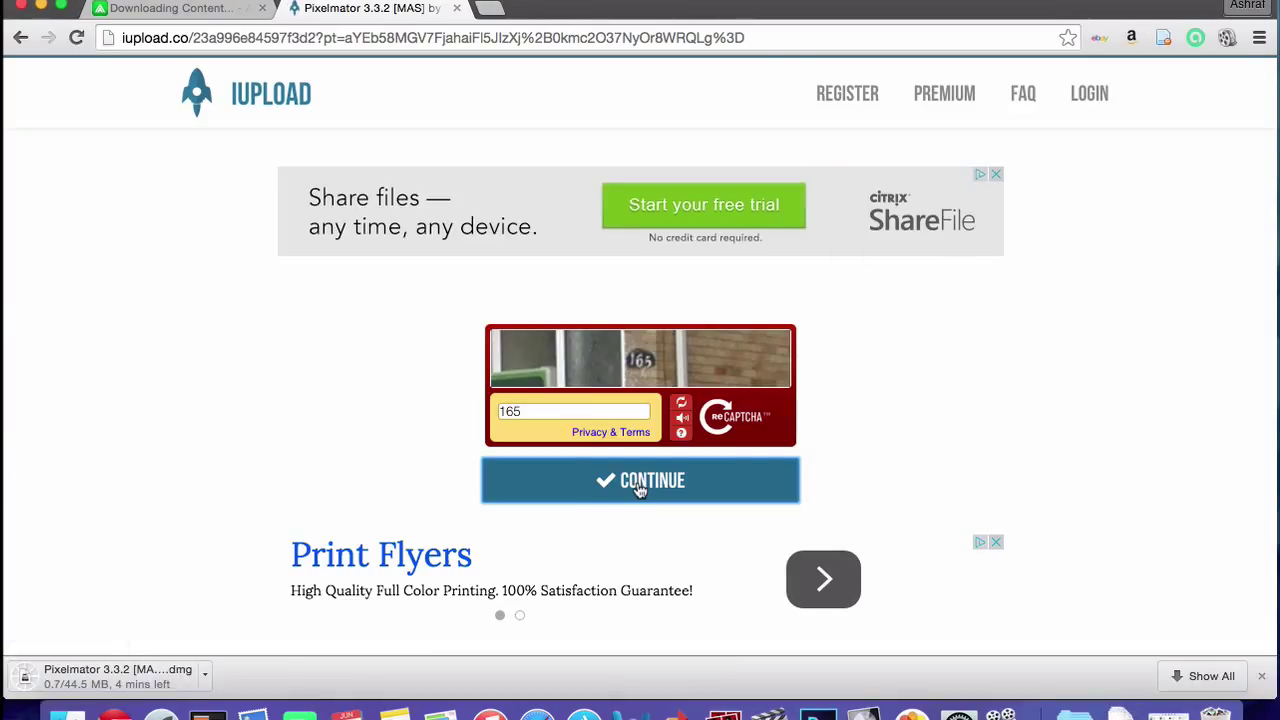
{"action": "left_click", "coordinate": [640, 480]}
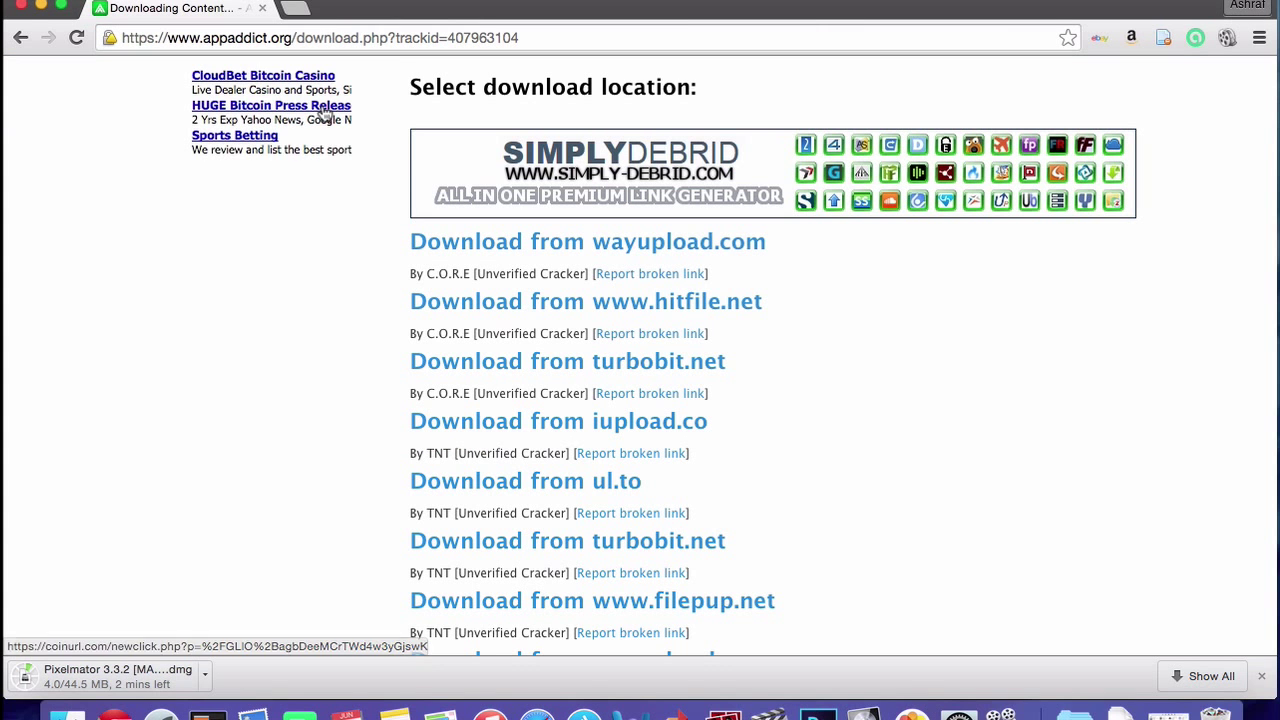
Step: Go back from the download list to the AppAddict home page while the .dmg downloads
{"action": "left_click", "coordinate": [18, 42]}
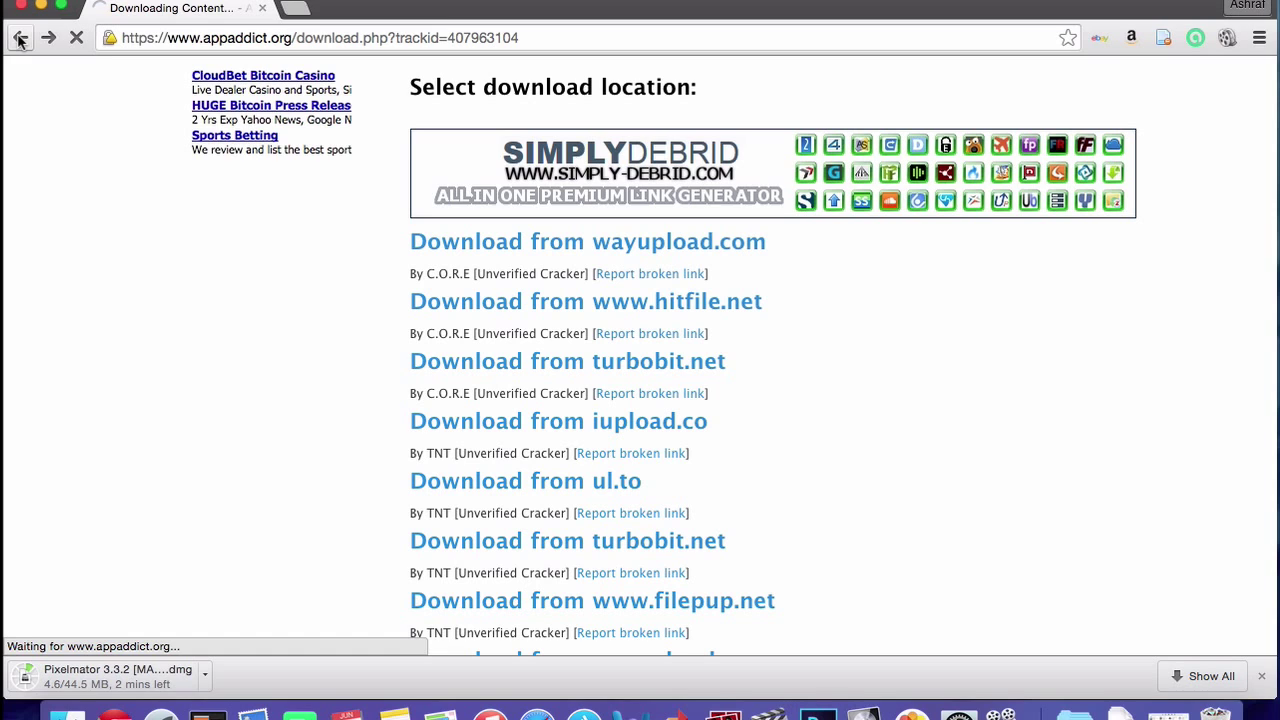
{"action": "left_click", "coordinate": [1228, 8]}
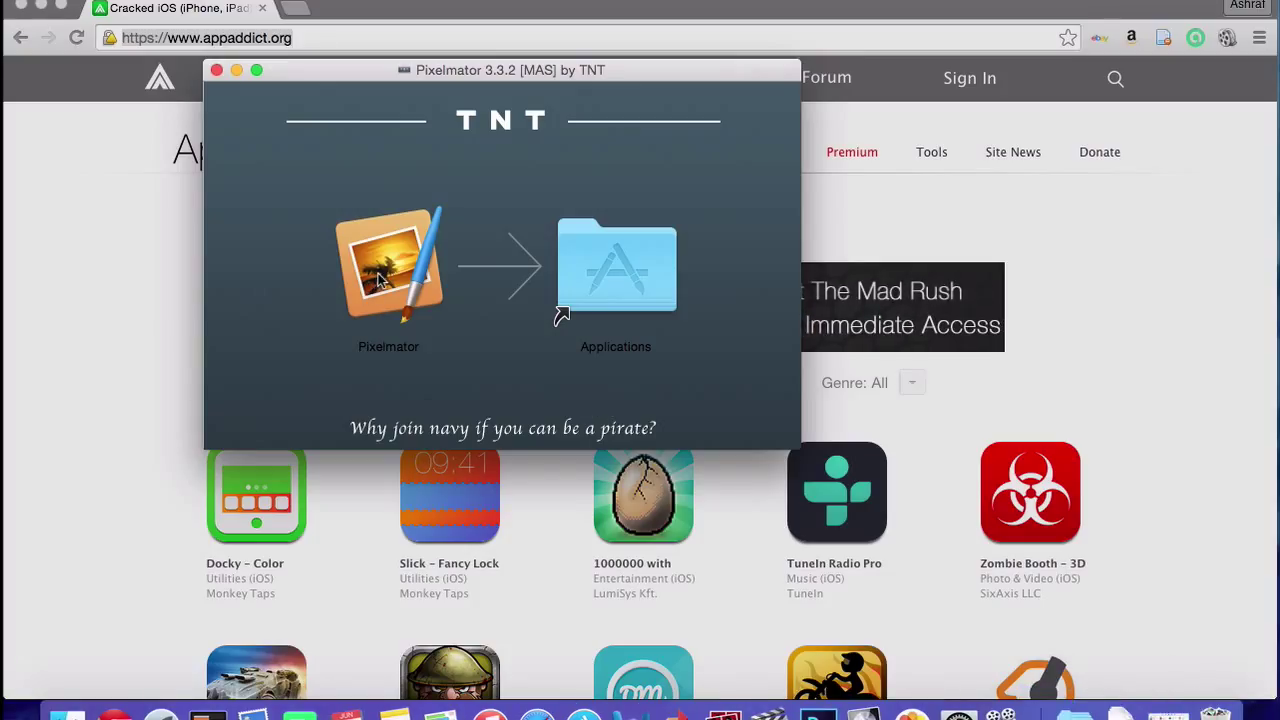
Step: Drag Pixelmator onto the Applications folder in the disk image, then close the installer window
{"action": "left_click_drag", "start_coordinate": [388, 264], "coordinate": [616, 290]}
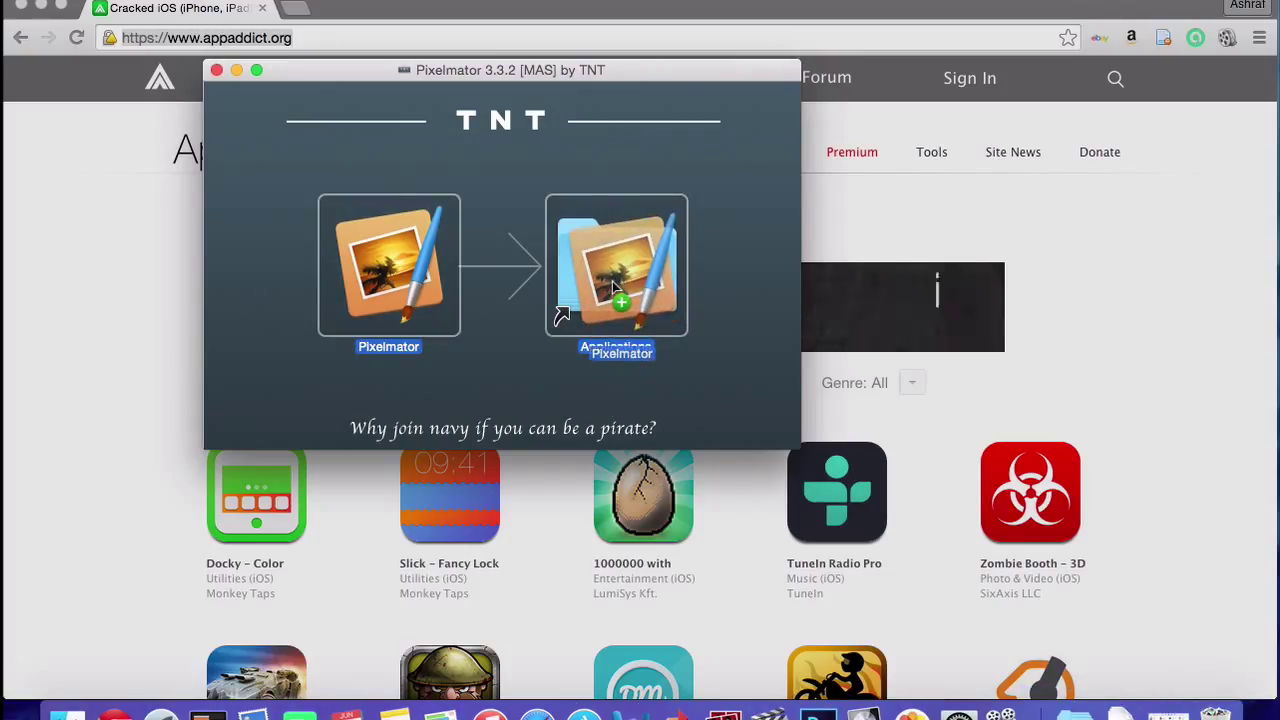
{"action": "left_click_drag", "start_coordinate": [388, 264], "coordinate": [616, 264]}
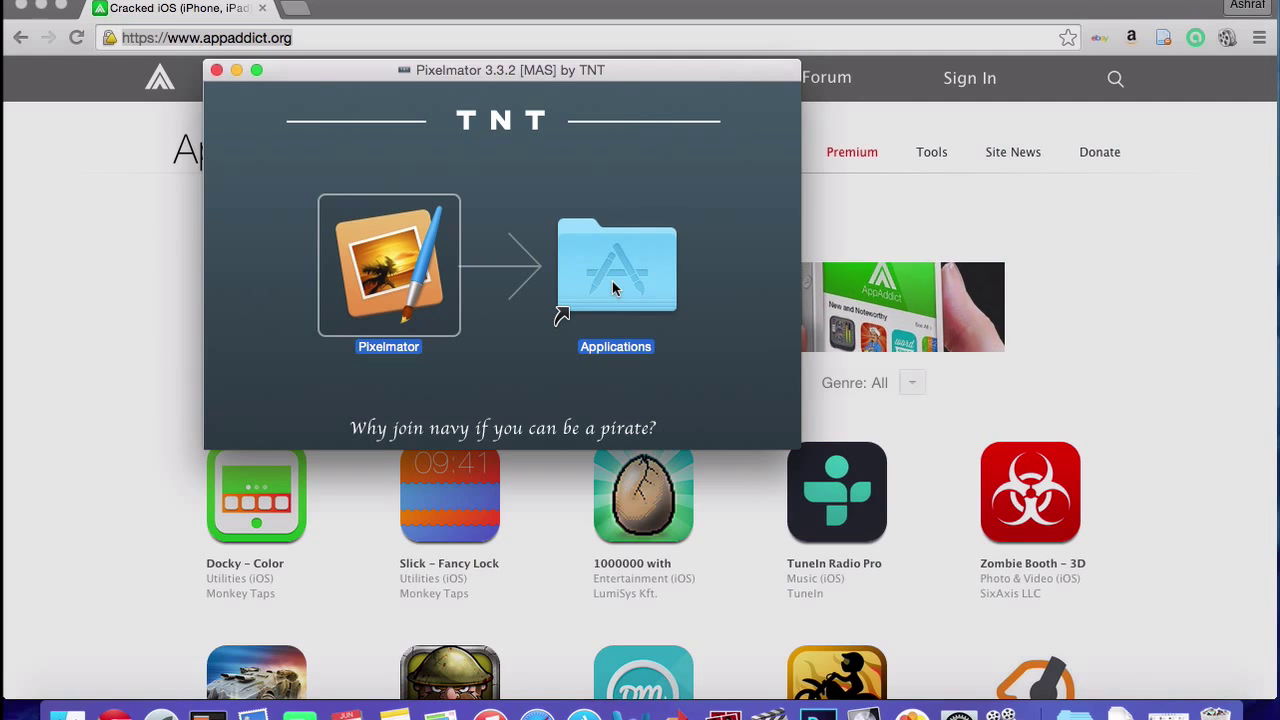
{"action": "left_click_drag", "start_coordinate": [388, 264], "coordinate": [616, 264]}
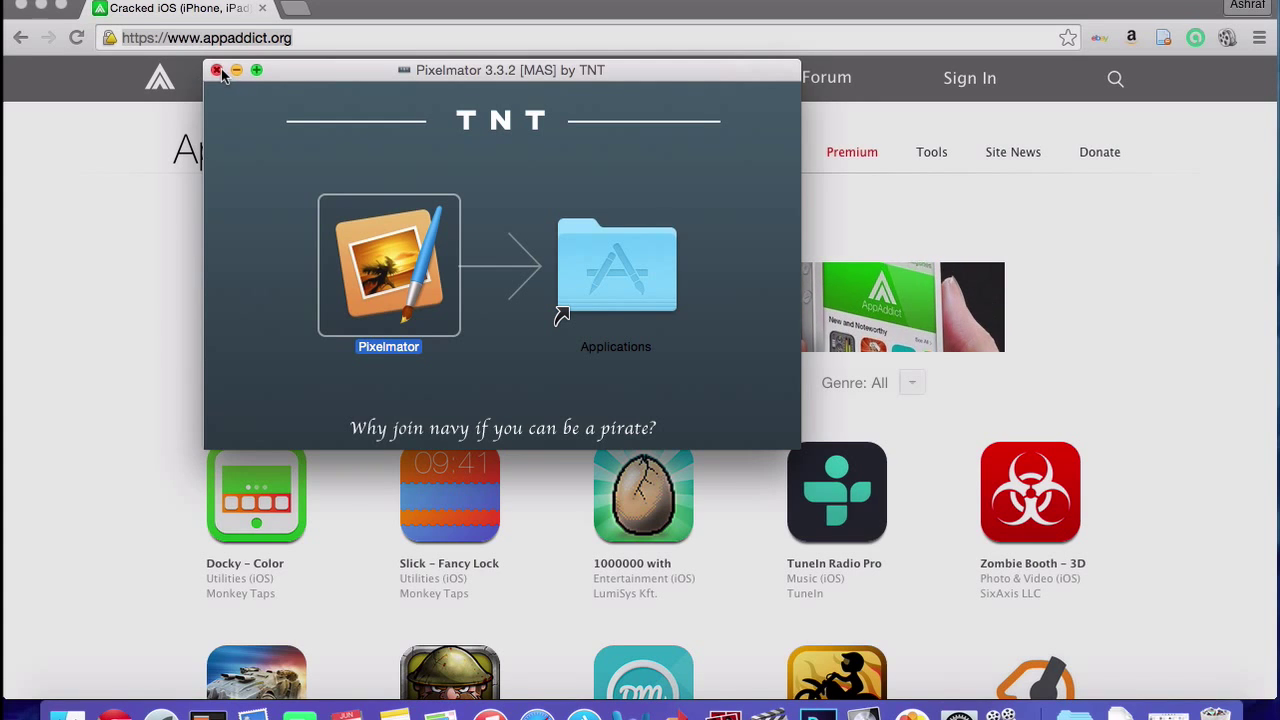
{"action": "left_click", "coordinate": [216, 70]}
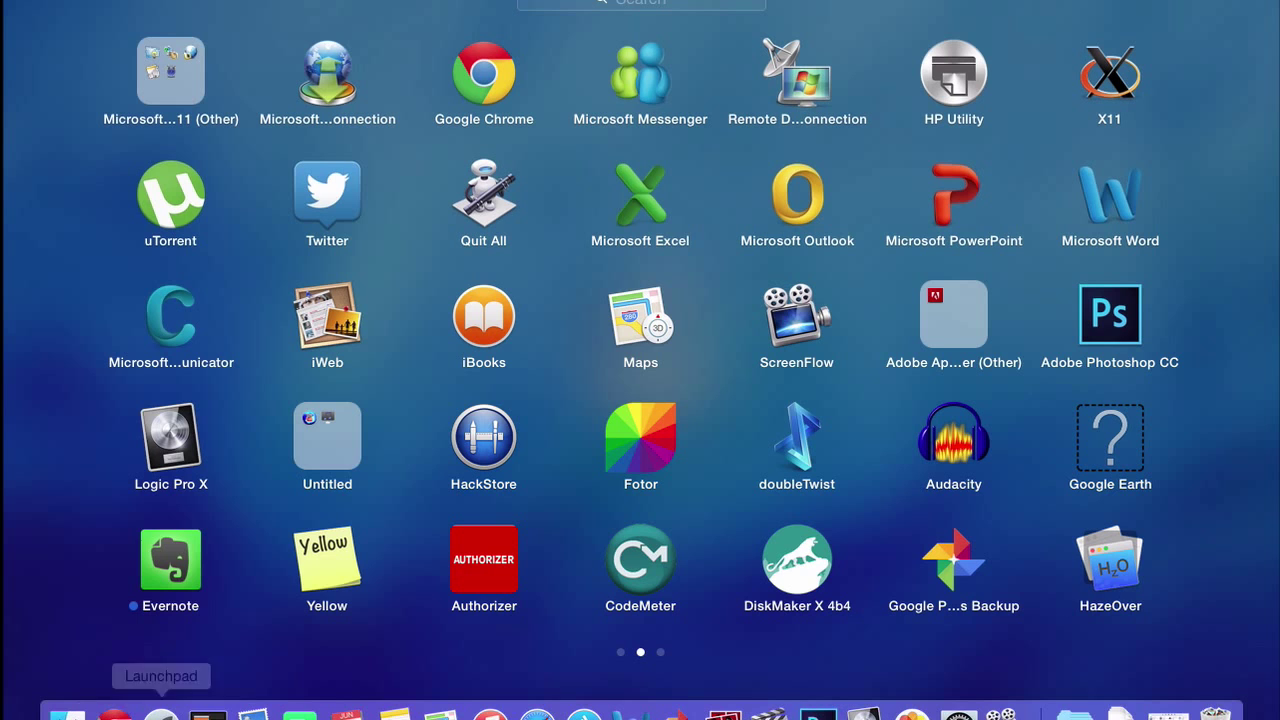
{"action": "mouse_move", "coordinate": [596, 8]}
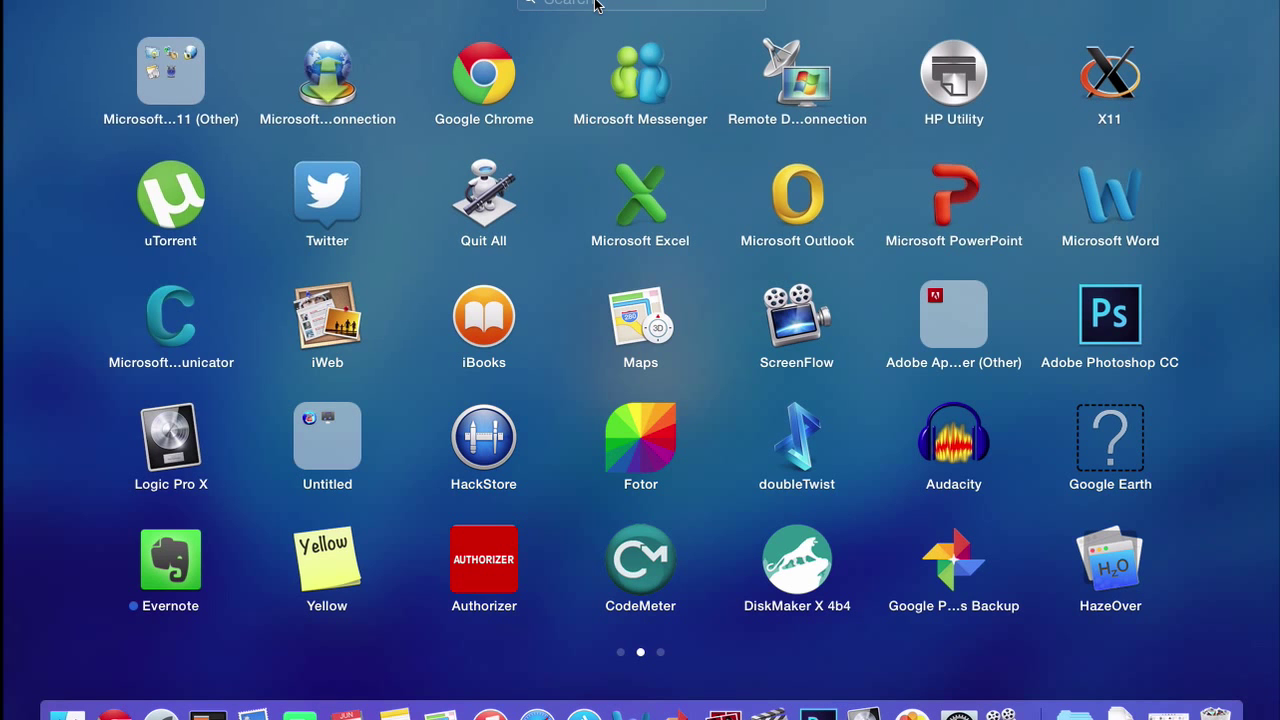
Step: Find Pixelmator in Launchpad with 'pix', launch it and approve the downloaded-app warning with Open
{"action": "type", "text": "pix"}
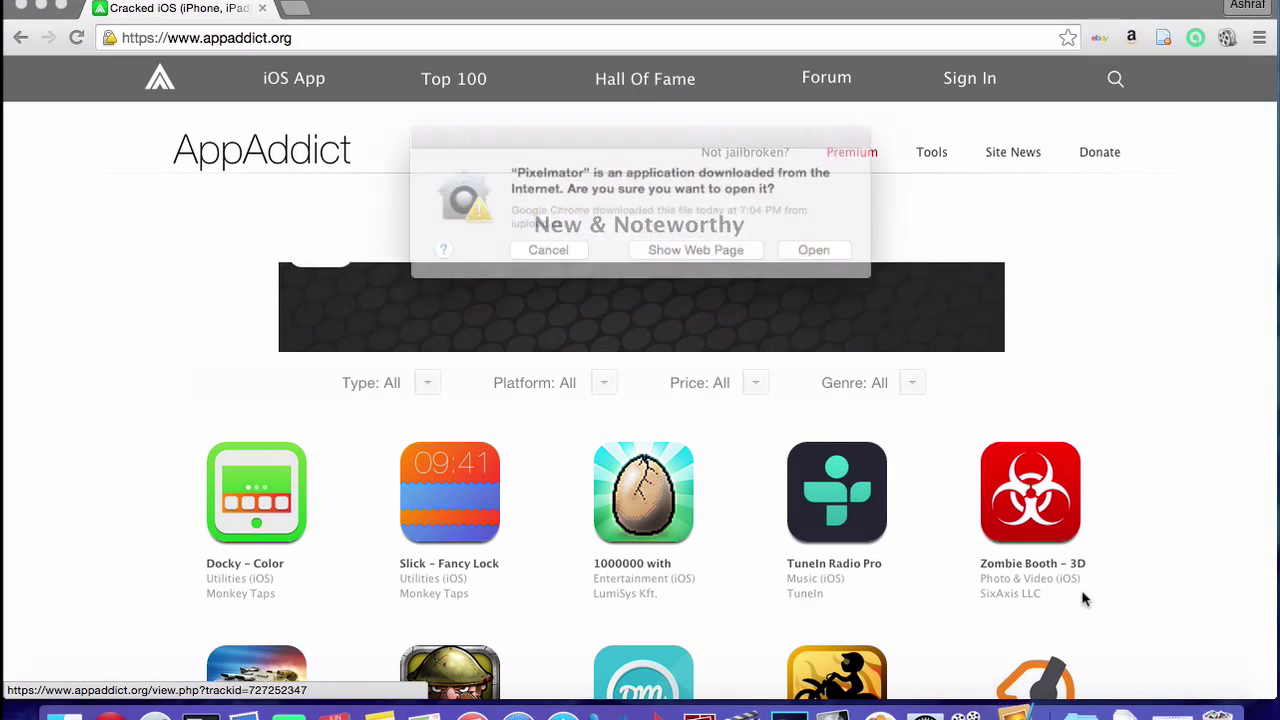
{"action": "left_click", "coordinate": [548, 250]}
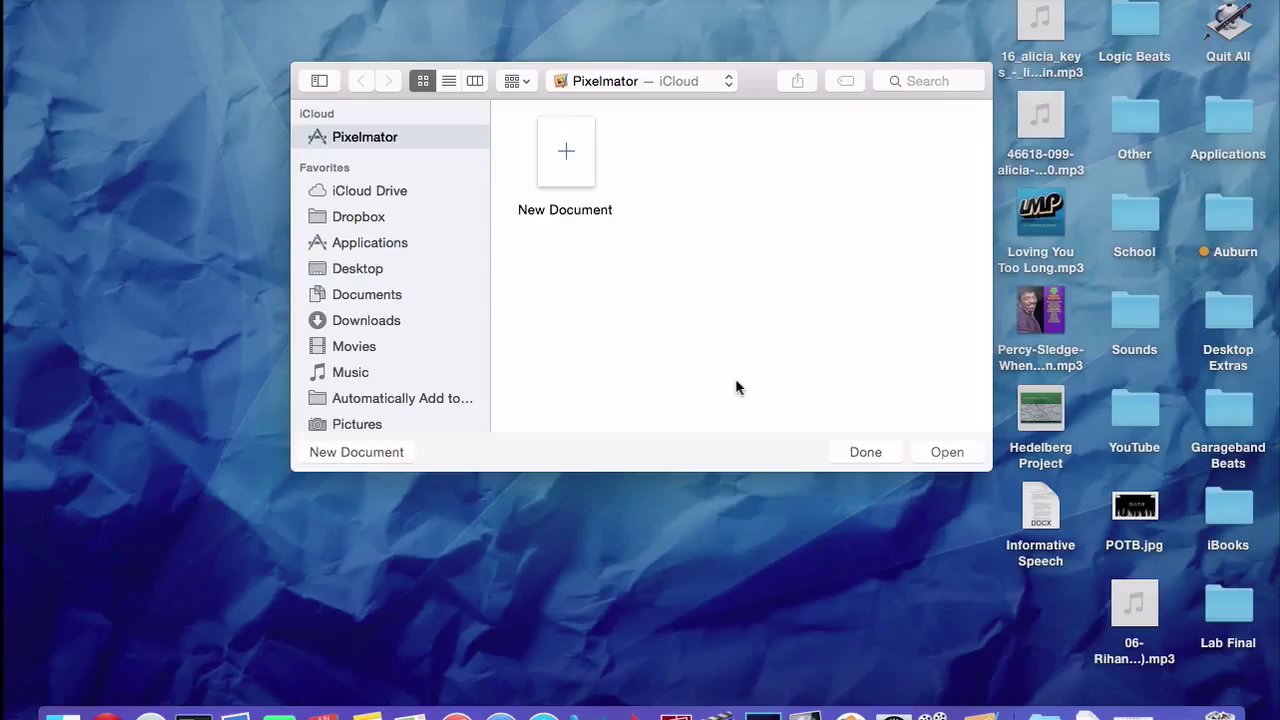
{"action": "mouse_move", "coordinate": [556, 256]}
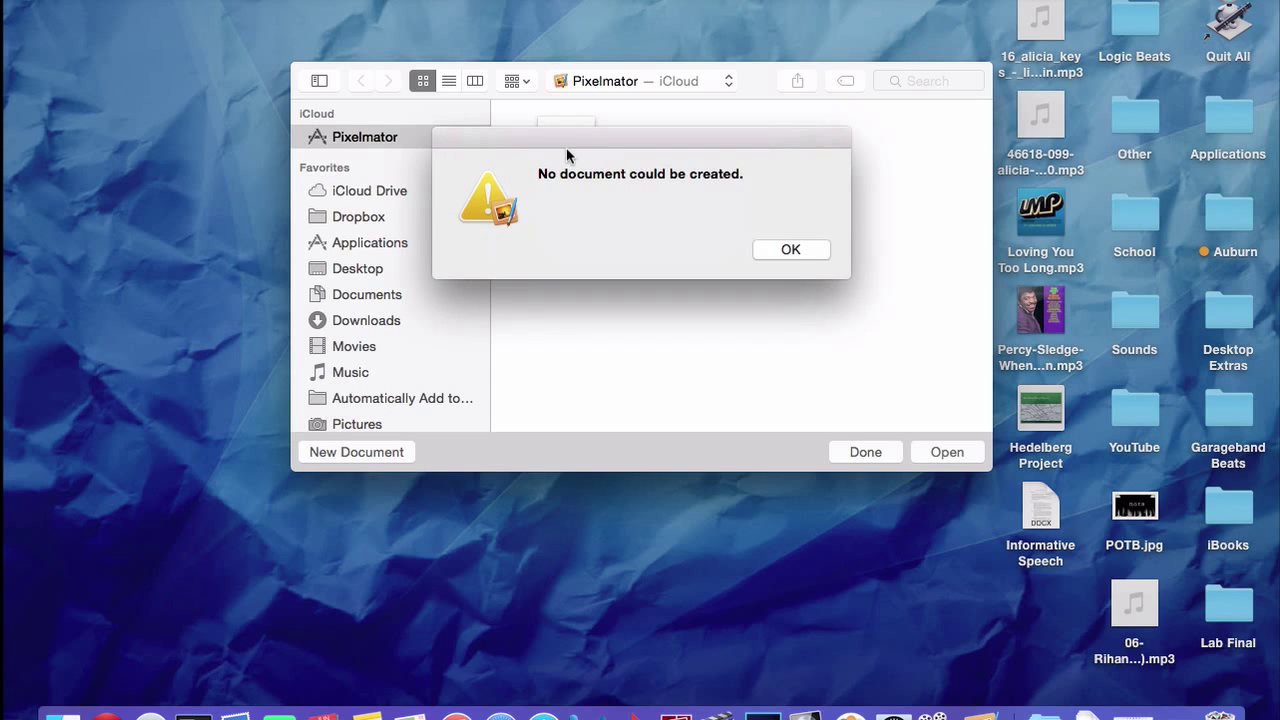
Step: Dismiss the 'No document could be created' alert and start a New Document at 640 × 480 pixels
{"action": "left_click", "coordinate": [792, 248]}
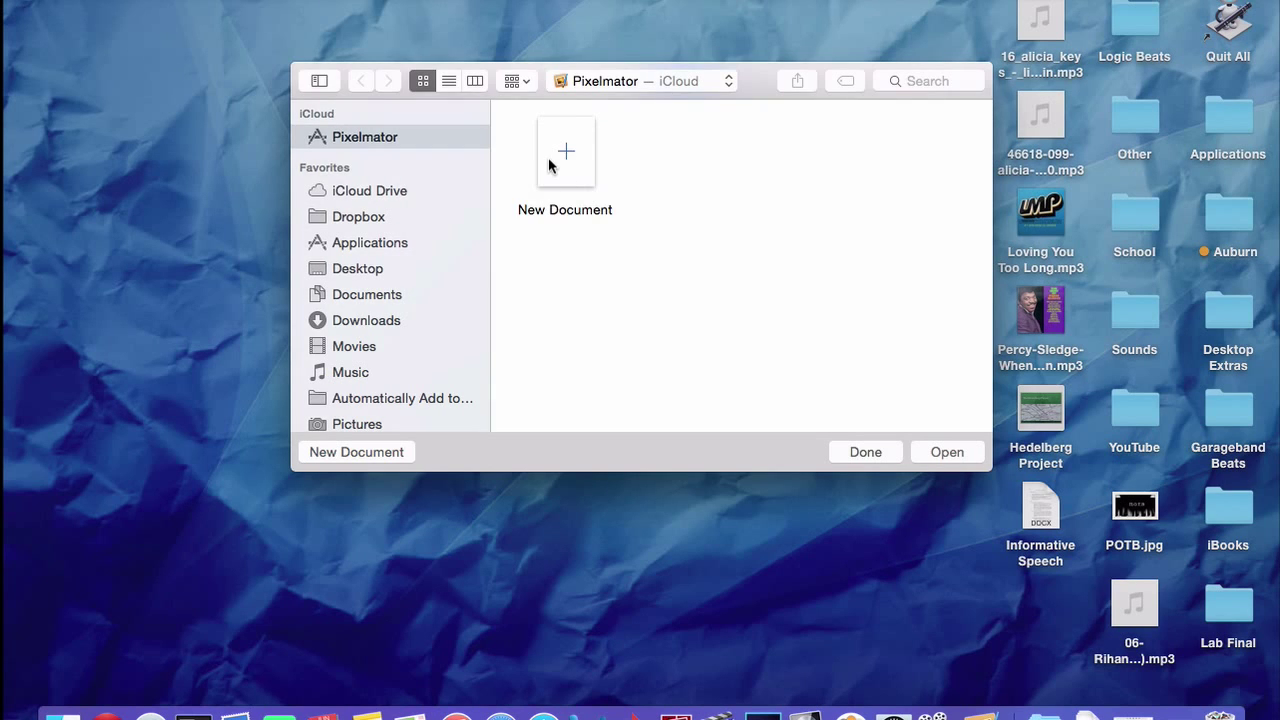
{"action": "double_click", "coordinate": [564, 152]}
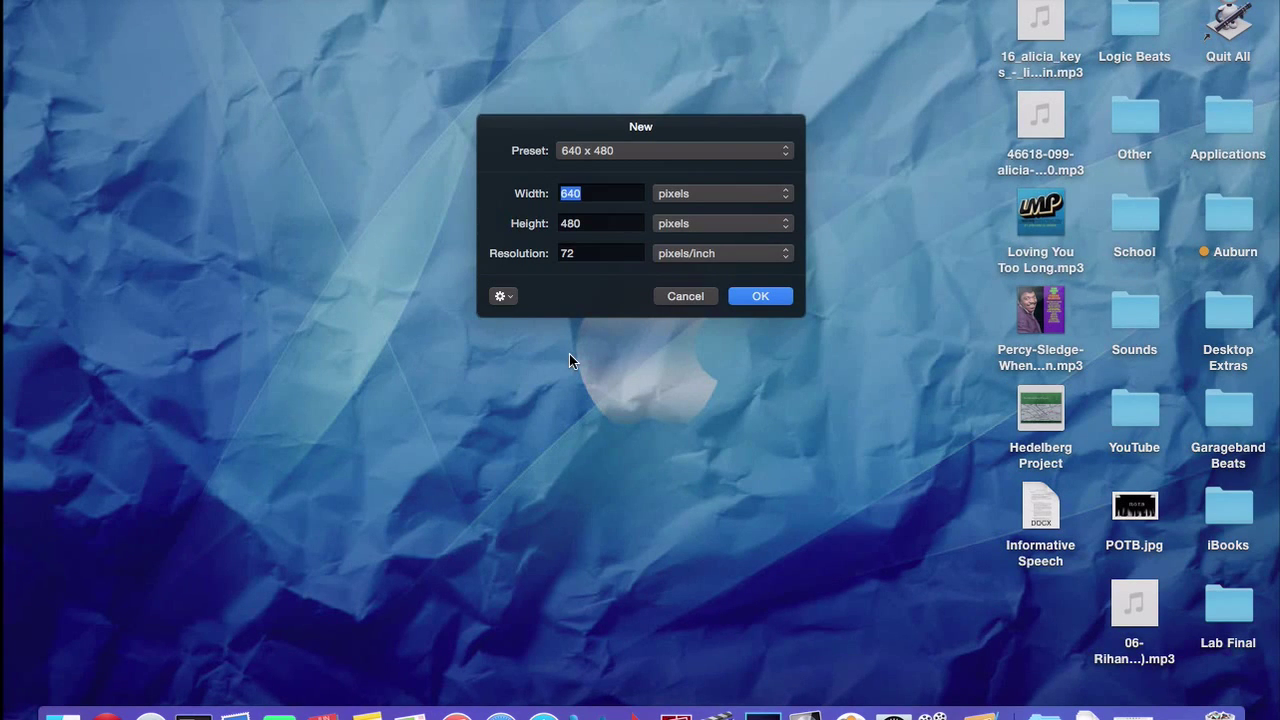